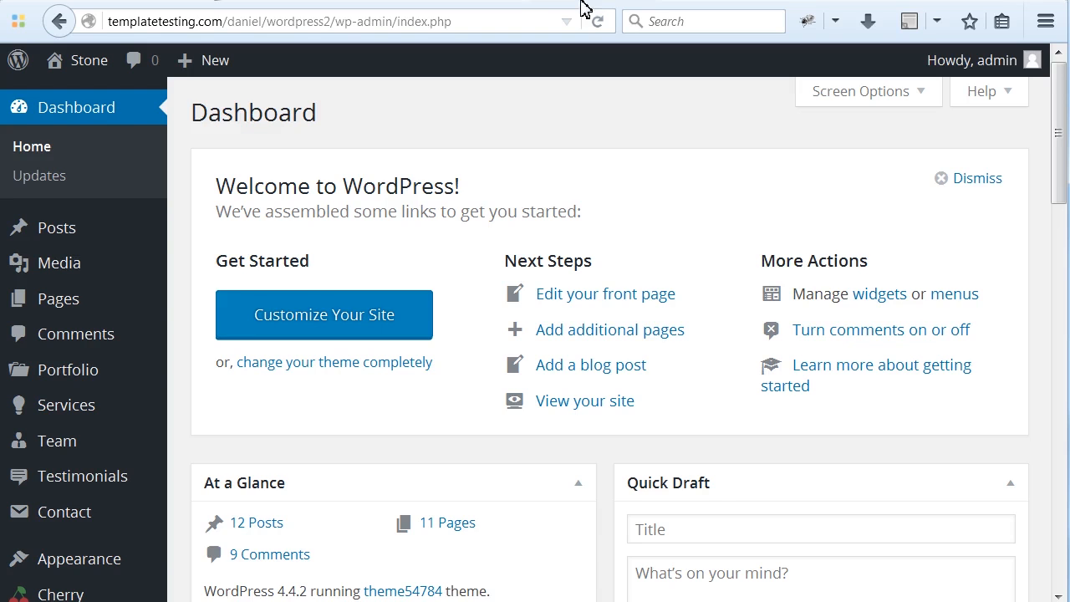
pyautogui.scroll(-3)
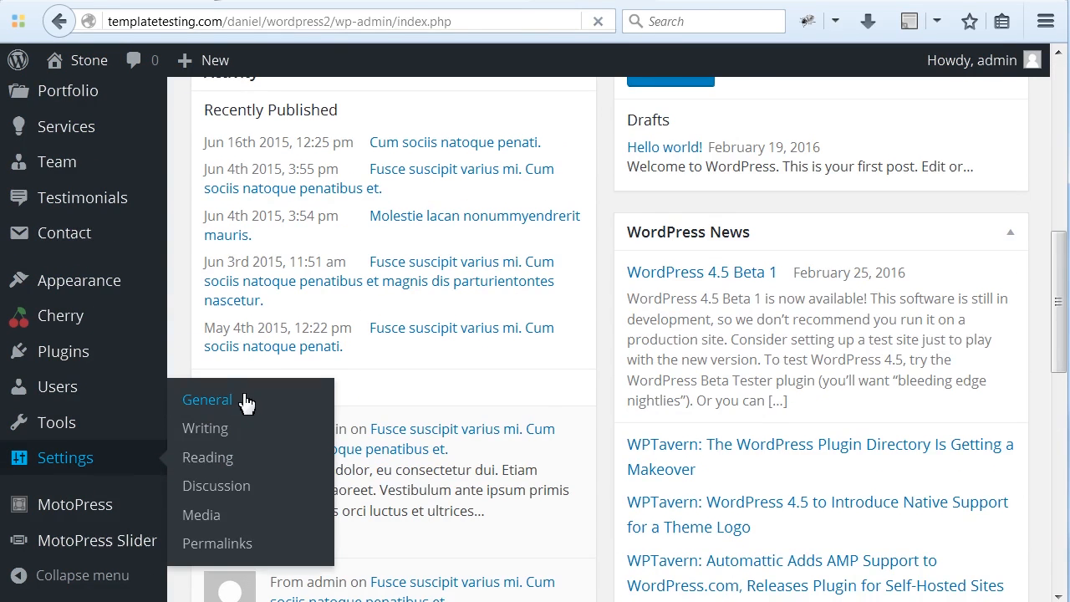
pyautogui.click(207, 399)
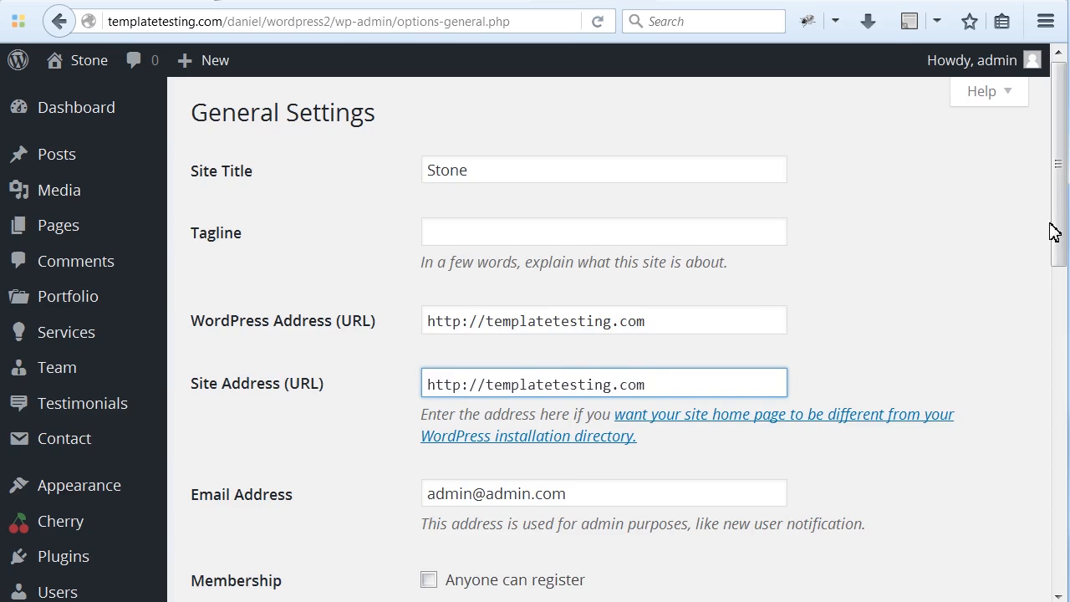
pyautogui.scroll(-3)
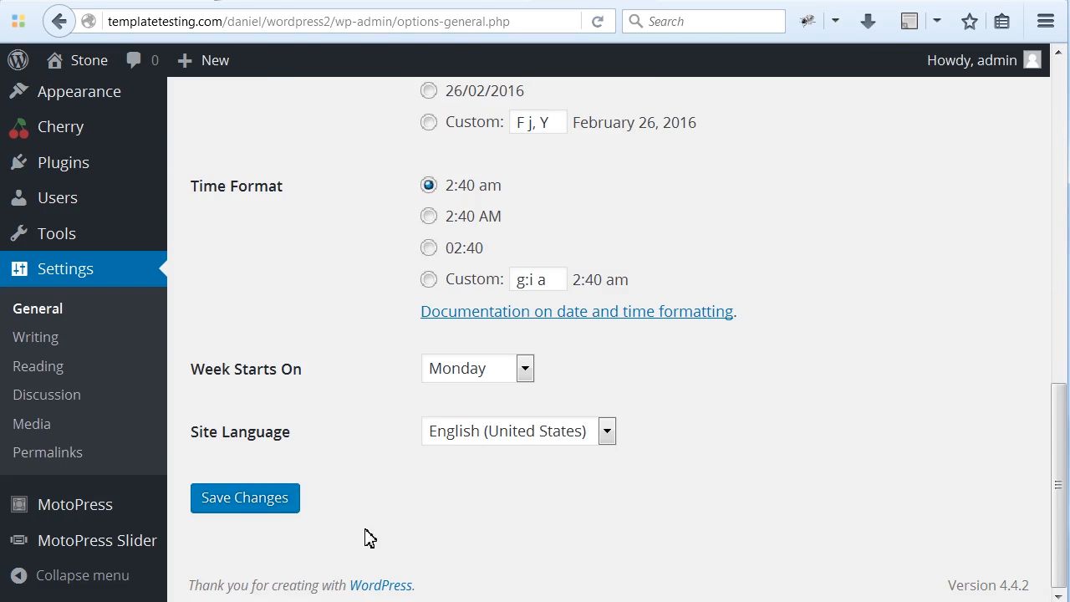
pyautogui.click(244, 497)
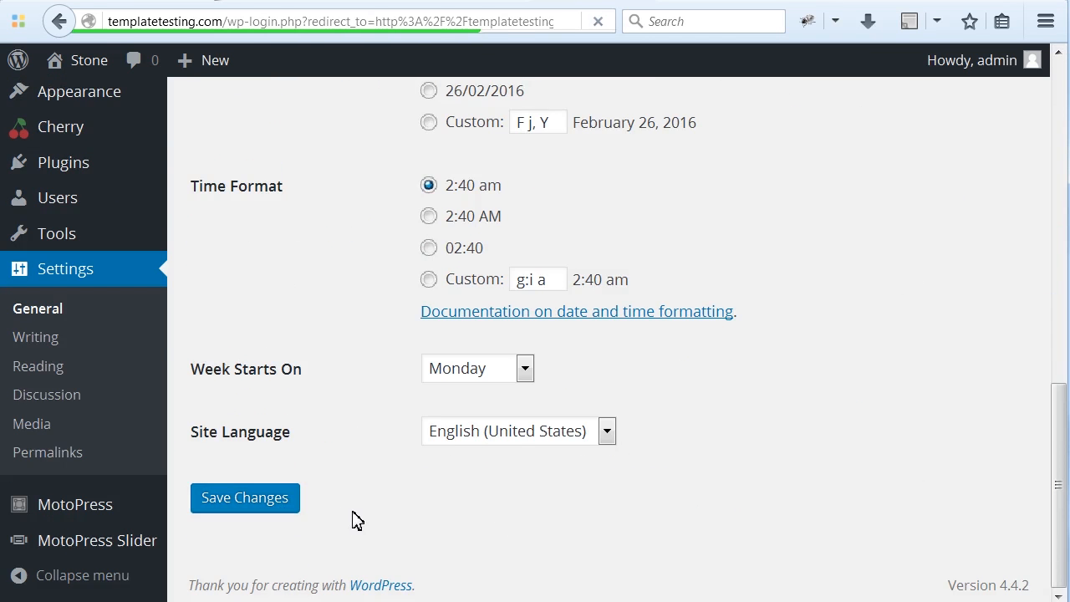
pyautogui.click(244, 497)
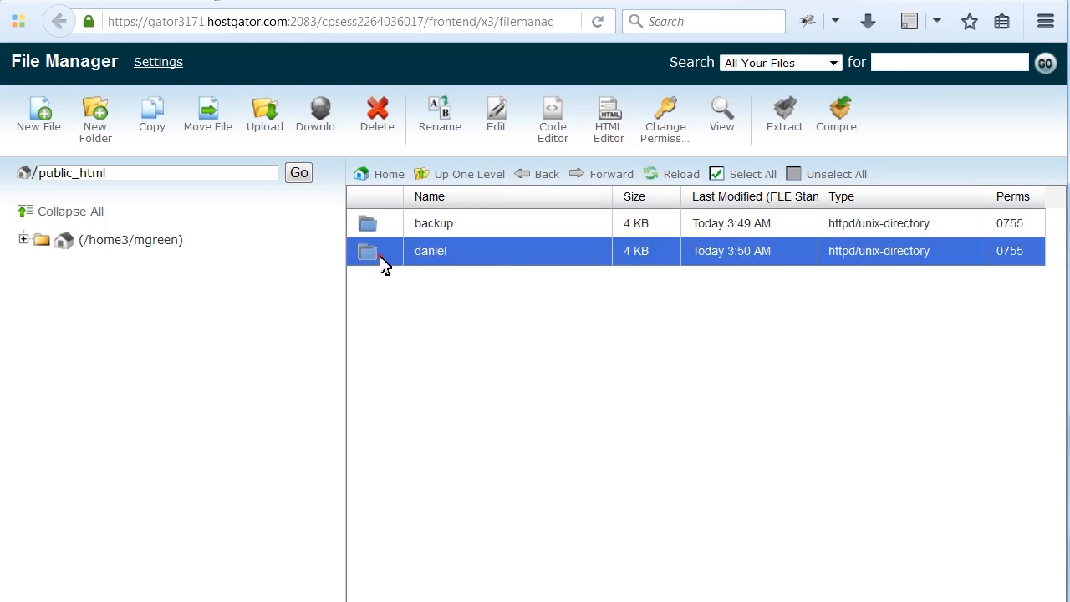
# Move all WordPress files from public_html/daniel/wordpress2 up to public_html.
pyautogui.doubleClick(431, 251)
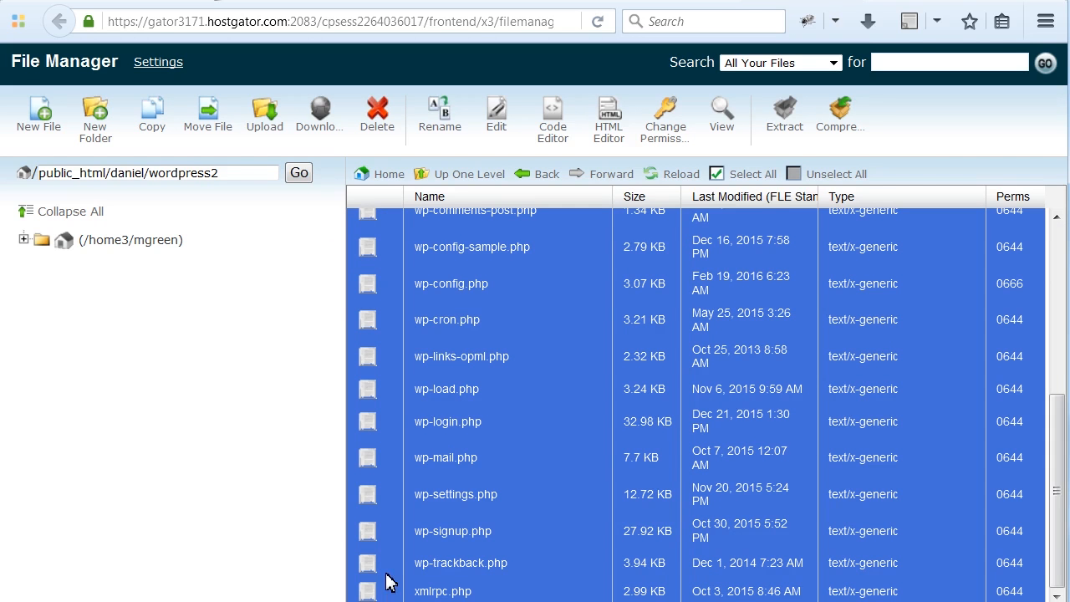
pyautogui.click(208, 117)
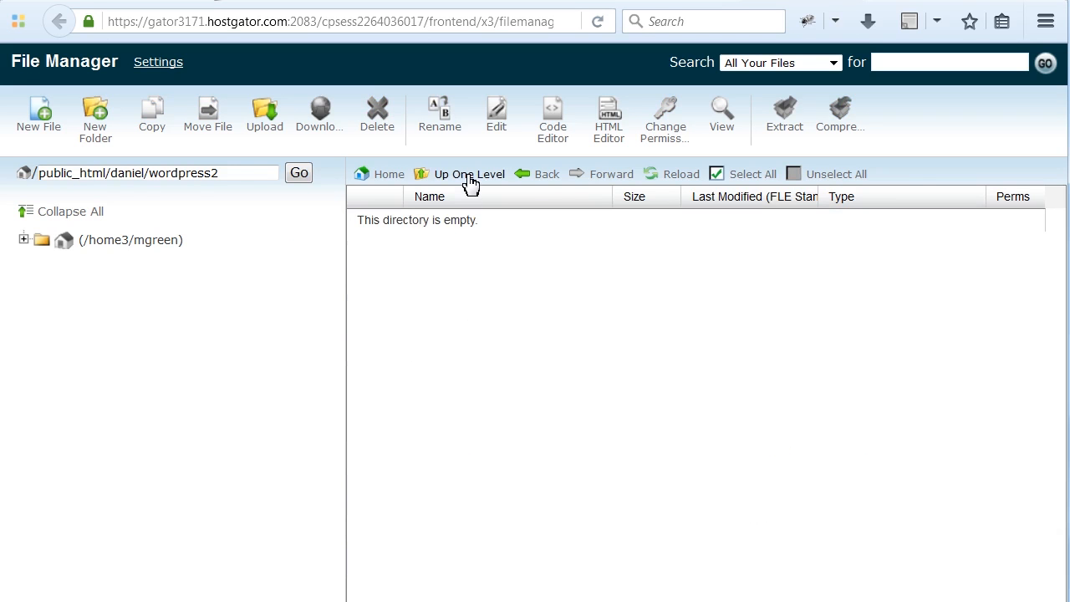
pyautogui.click(469, 174)
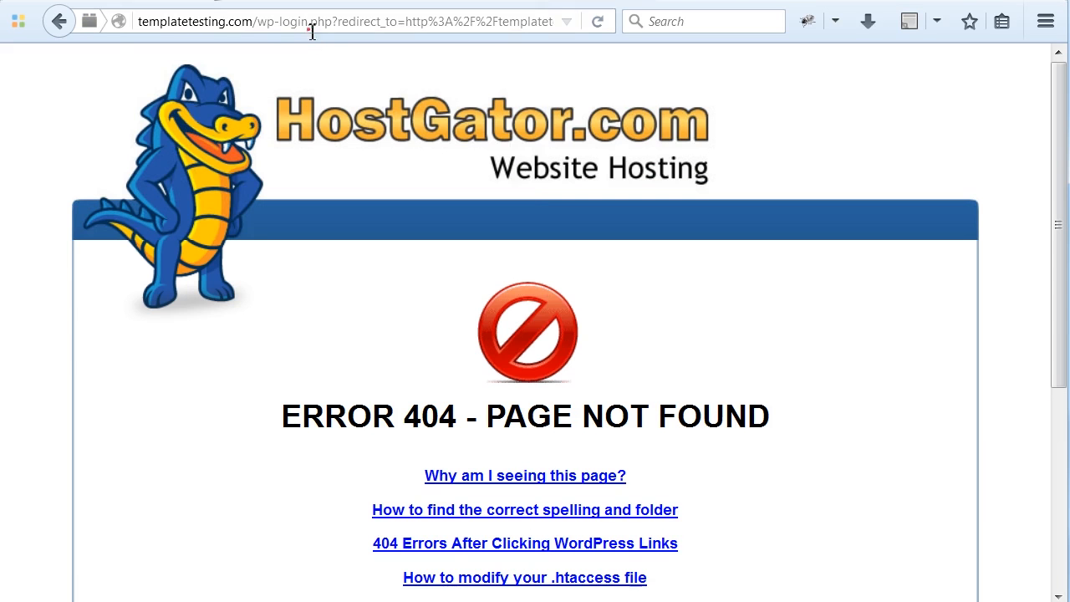
pyautogui.click(372, 21)
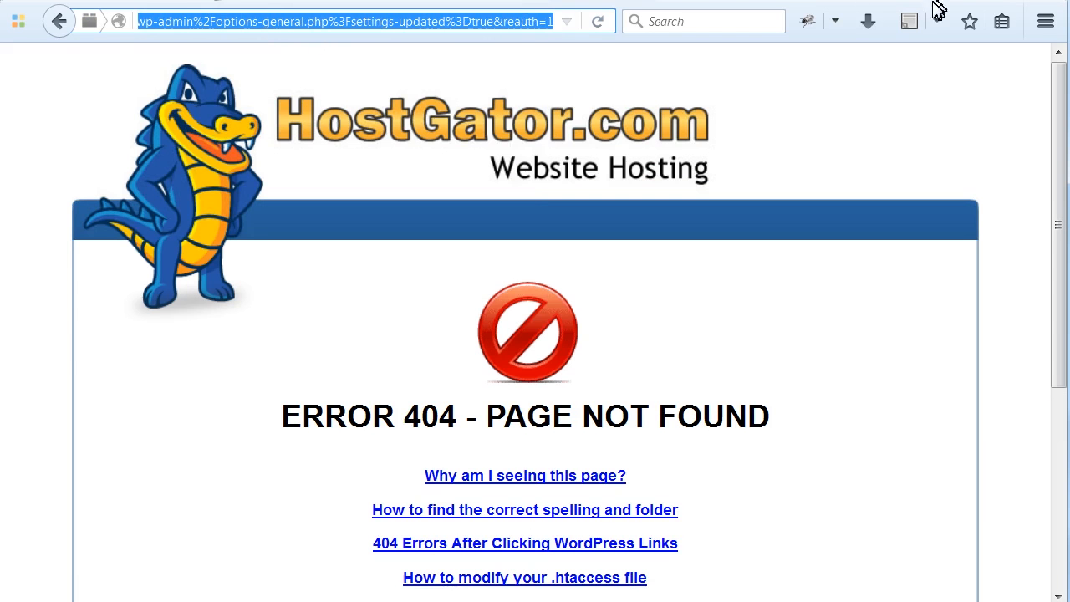